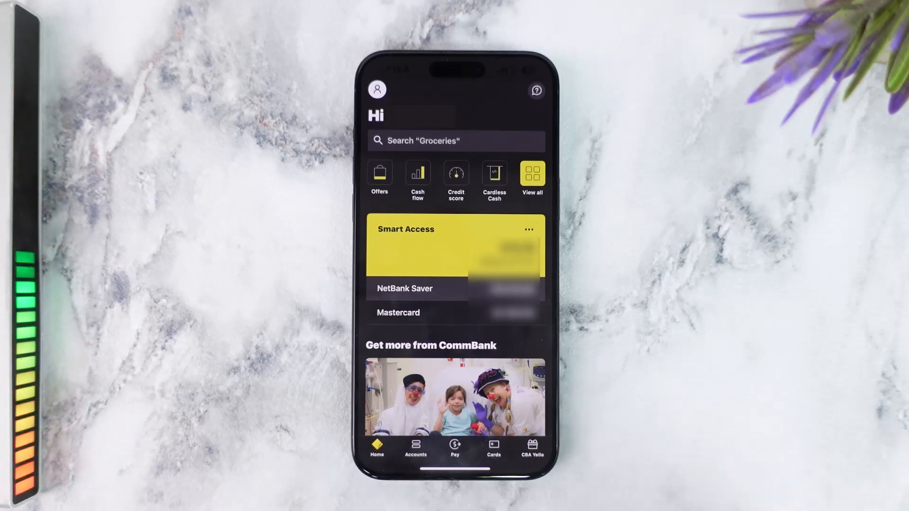
Step: Open the NetBank Saver account to reach its proof of balance document
{"action": "left_click", "coordinate": [403, 289]}
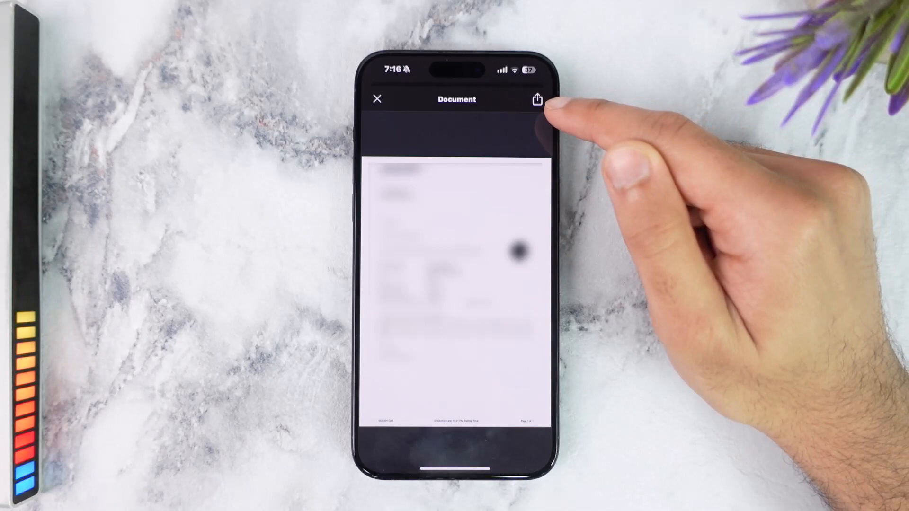
Step: Share the BalanceConfirmation document to Files, choosing the Downloads folder
{"action": "left_click", "coordinate": [537, 99]}
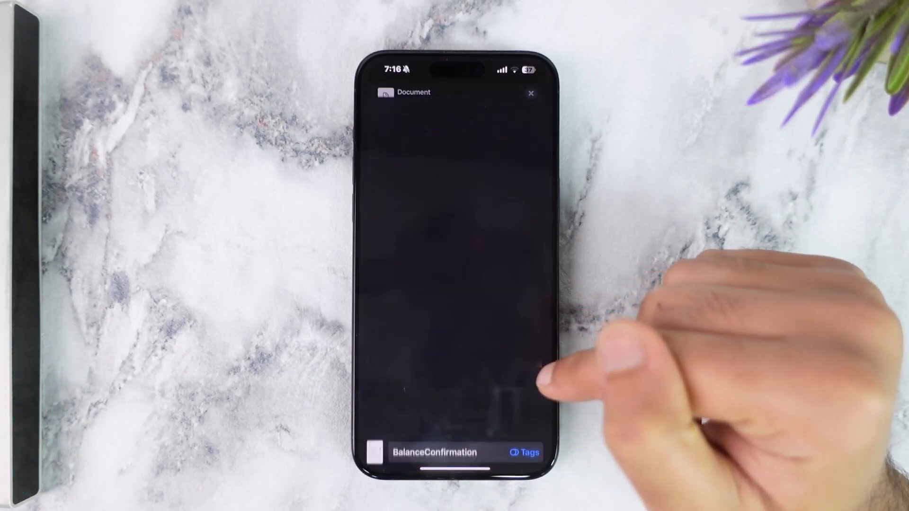
{"action": "left_click", "coordinate": [530, 93]}
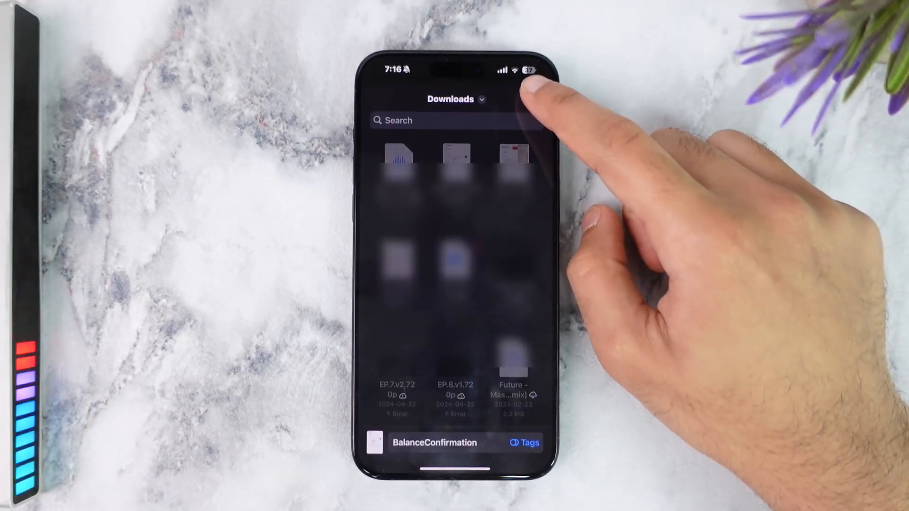